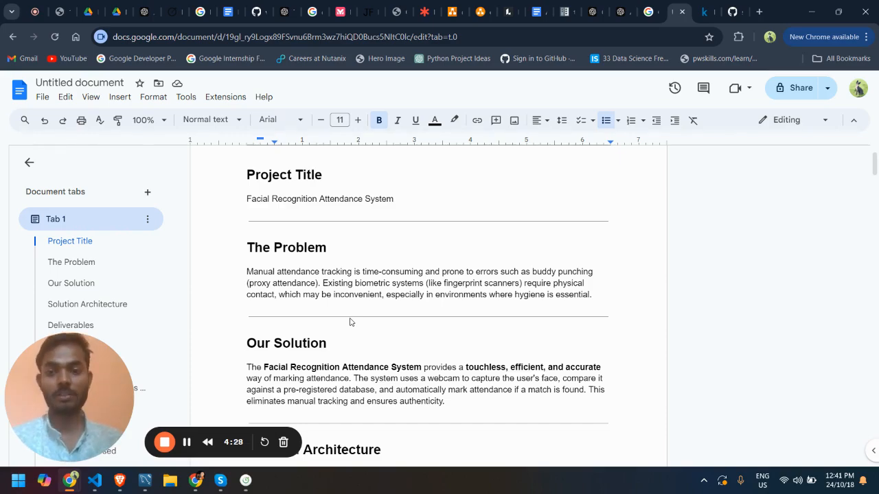
Scroll down the project report toward the running attendance app.
scroll("down", 3)
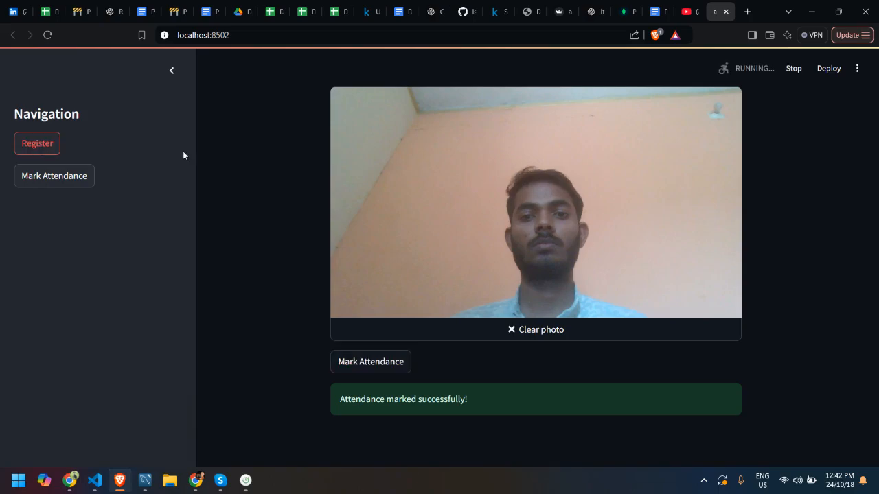
Open the Register page and browse its empty name, email and camera capture form.
left_click(37, 142)
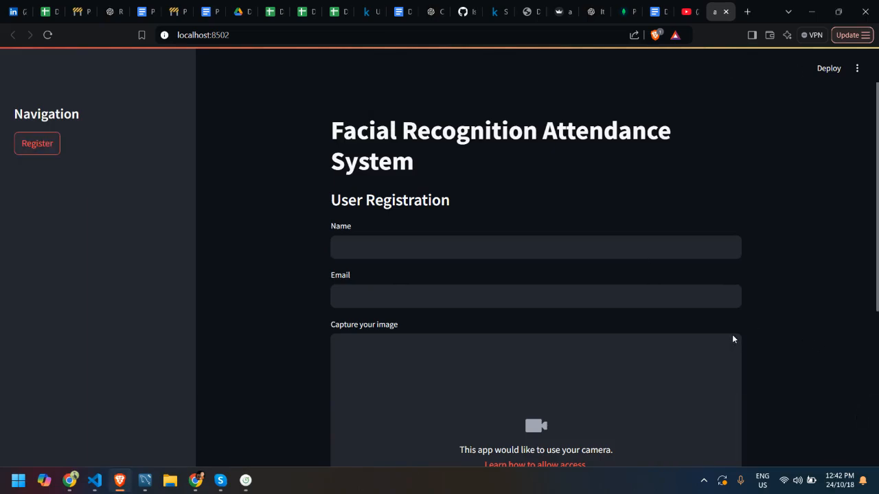
mouse_move(390, 200)
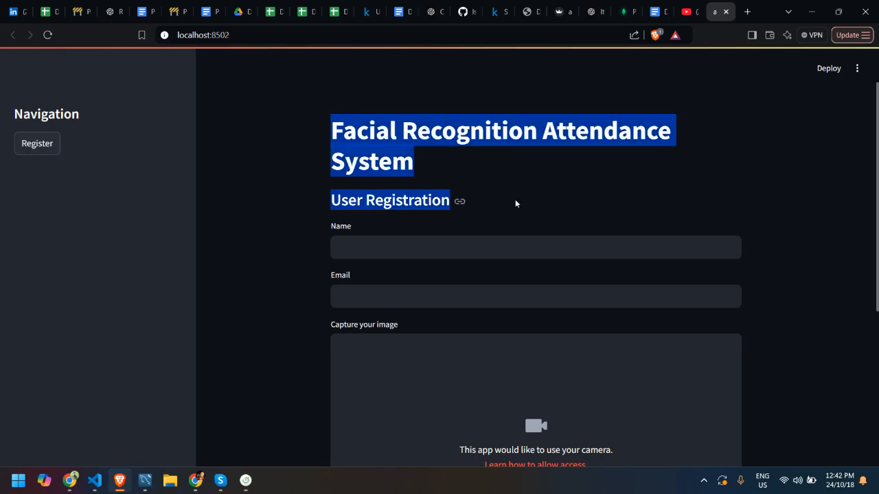
scroll("down", 3)
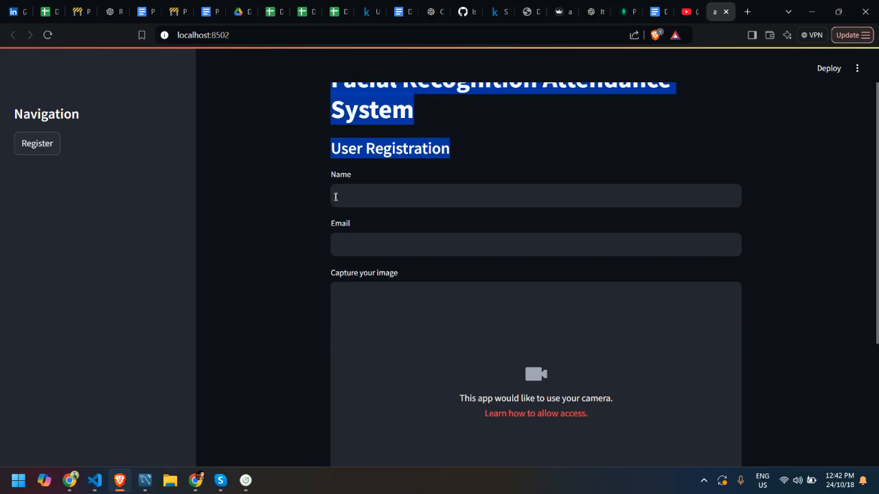
left_click(536, 196)
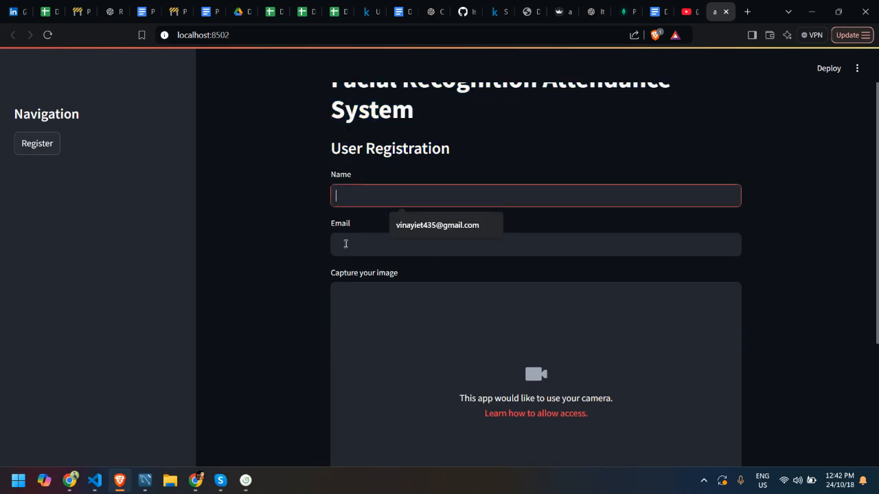
scroll("down", 3)
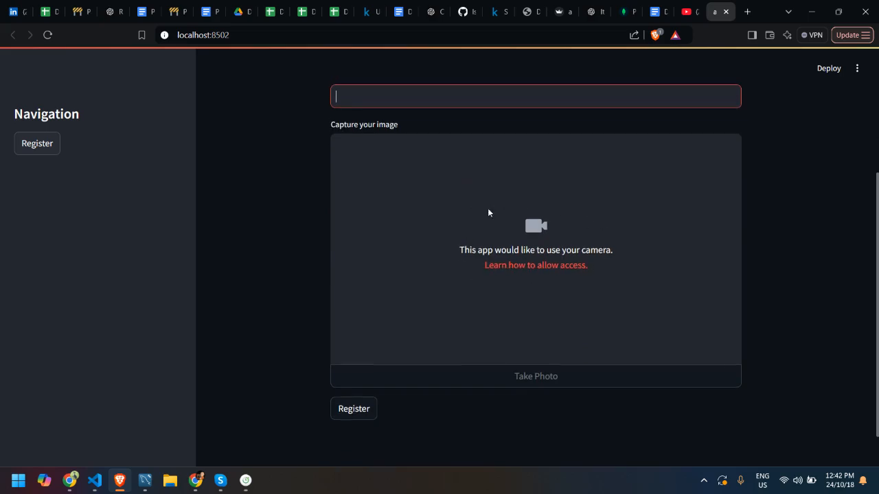
mouse_move(491, 211)
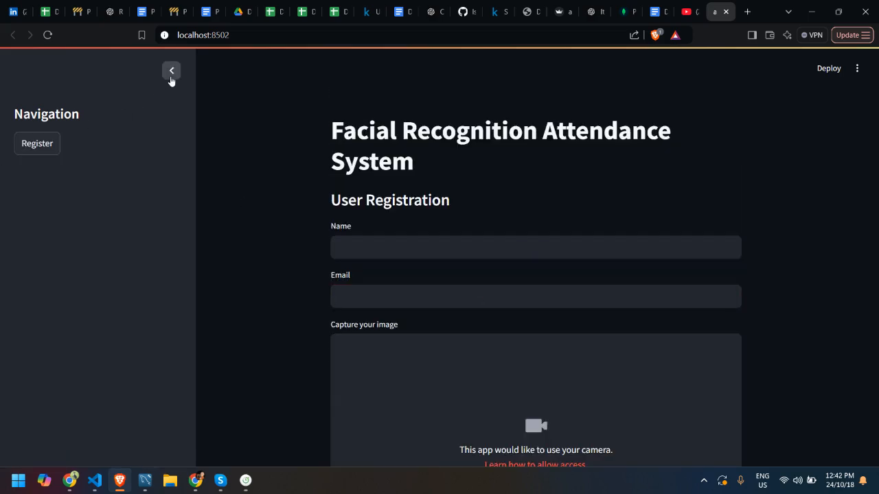
Toggle the sidebar, reload the app home screen, and open Mark Attendance.
left_click(171, 71)
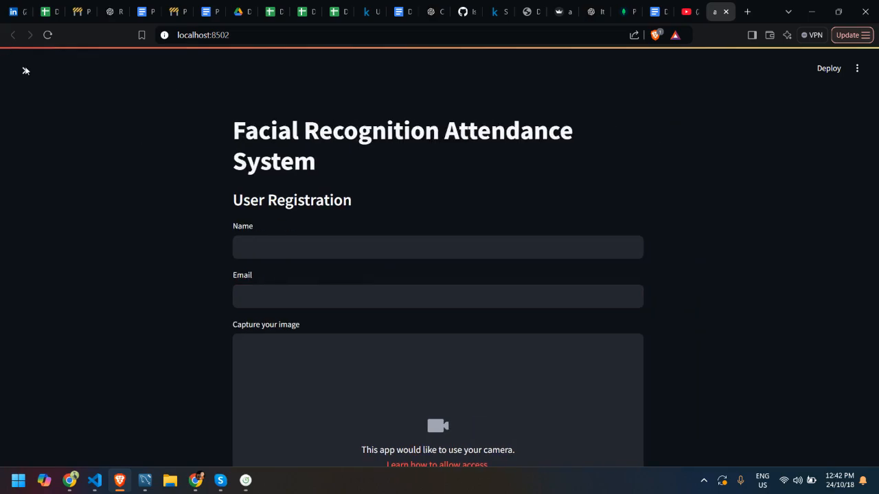
left_click(26, 70)
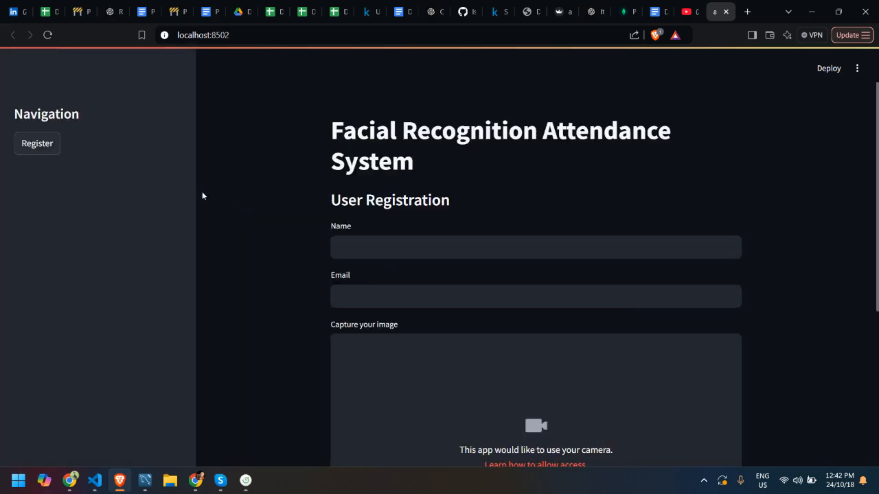
left_click(48, 35)
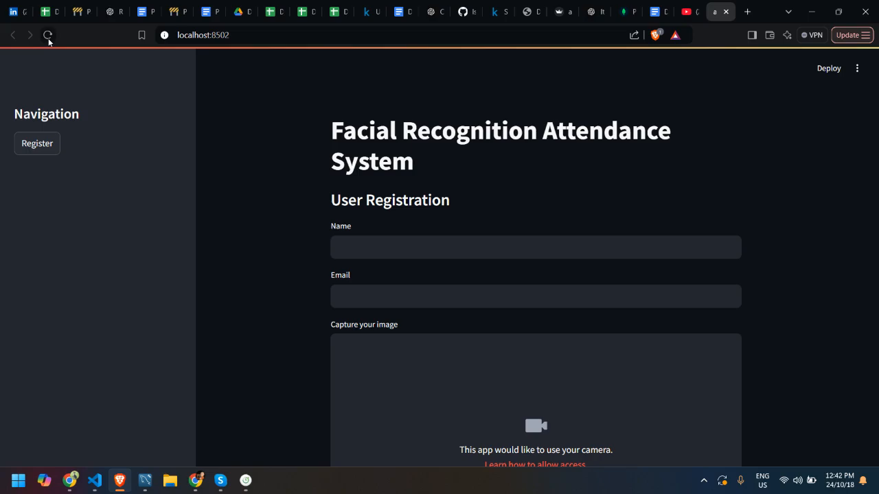
left_click(48, 35)
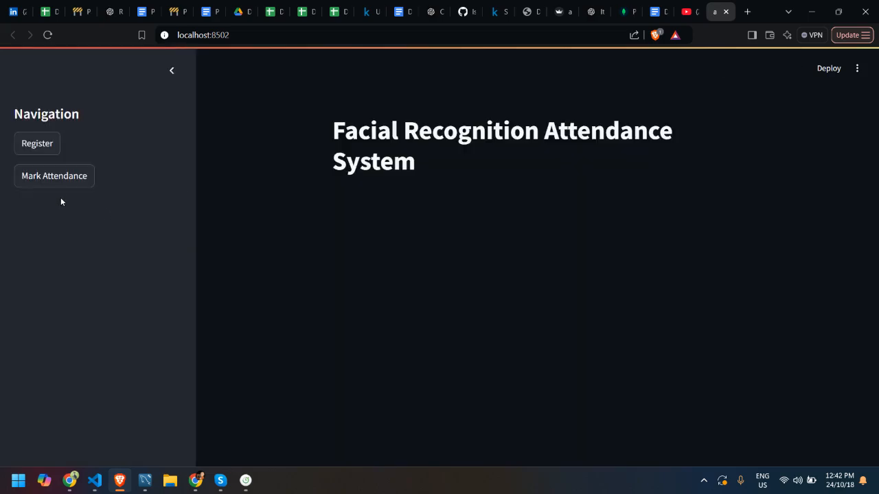
left_click(54, 176)
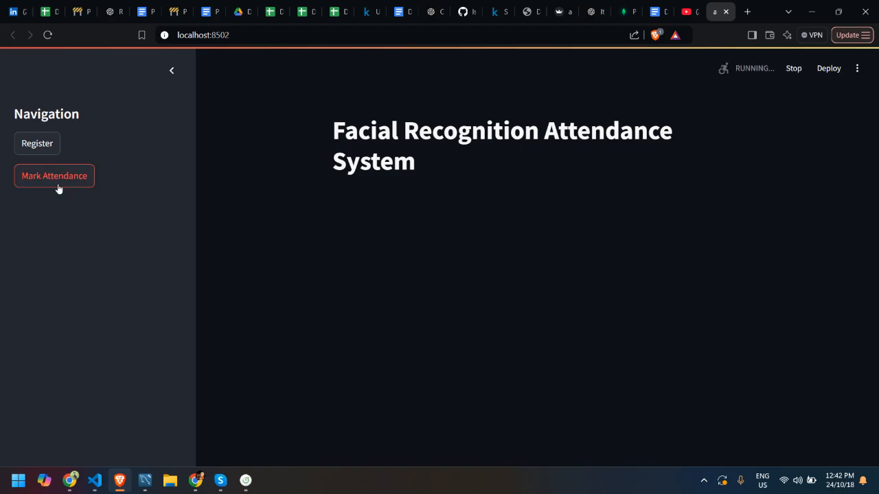
left_click(54, 176)
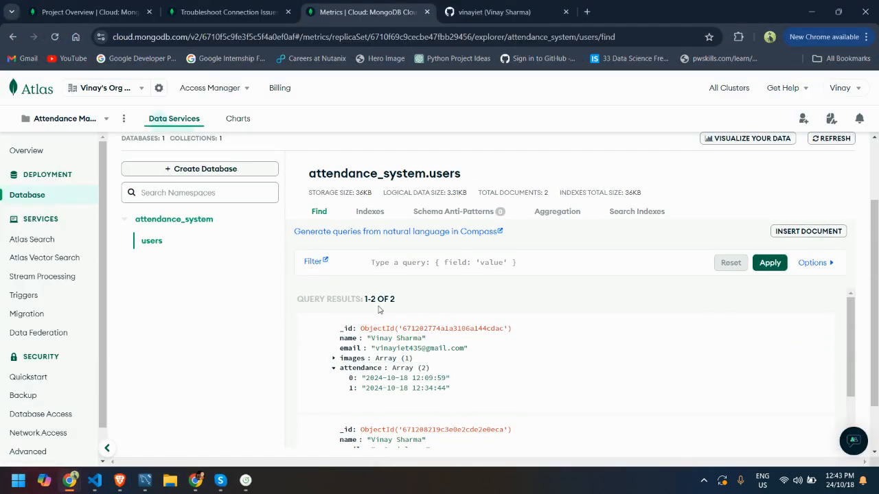
mouse_move(384, 336)
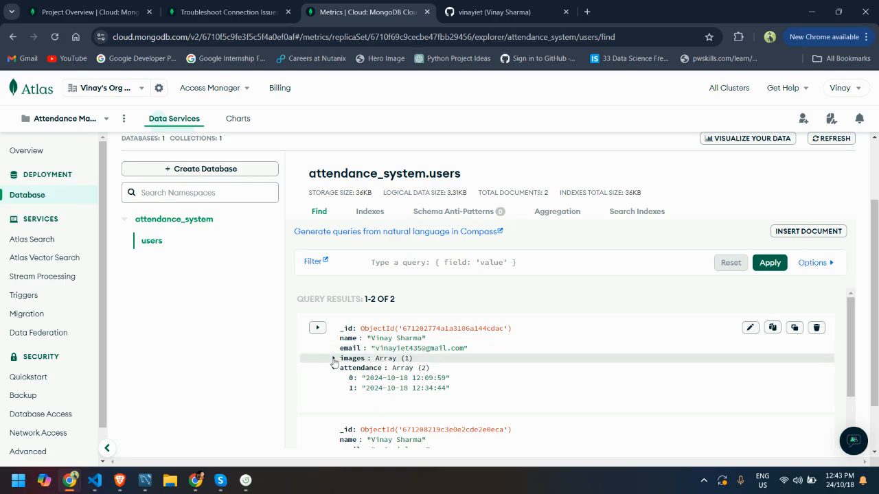
Expand the first user's images array and scroll through its face-encoding values and timestamps.
left_click(334, 358)
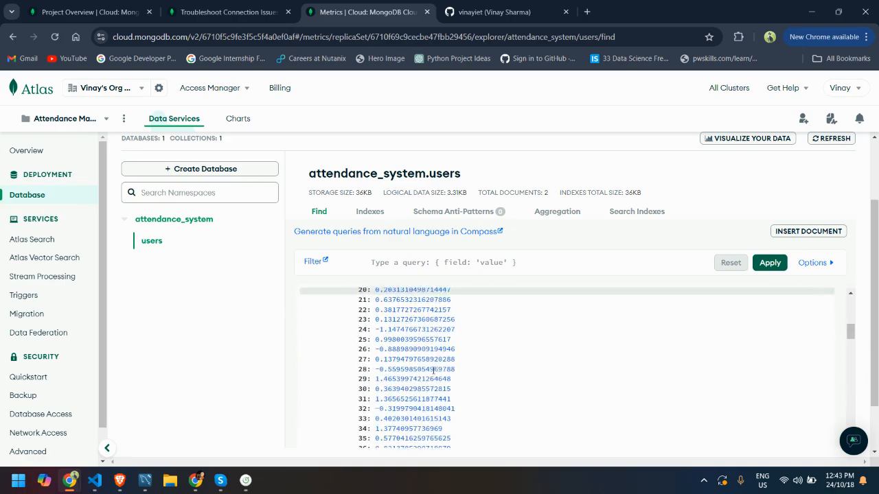
scroll("down", 3)
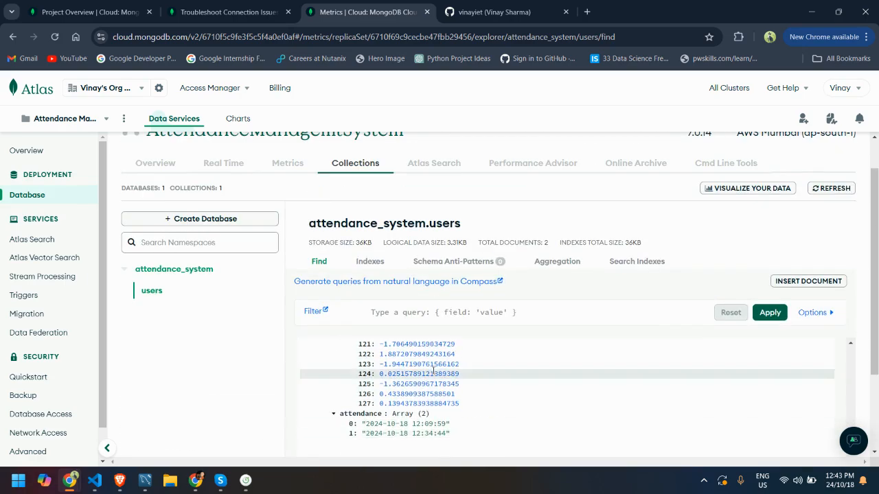
scroll("down", 3)
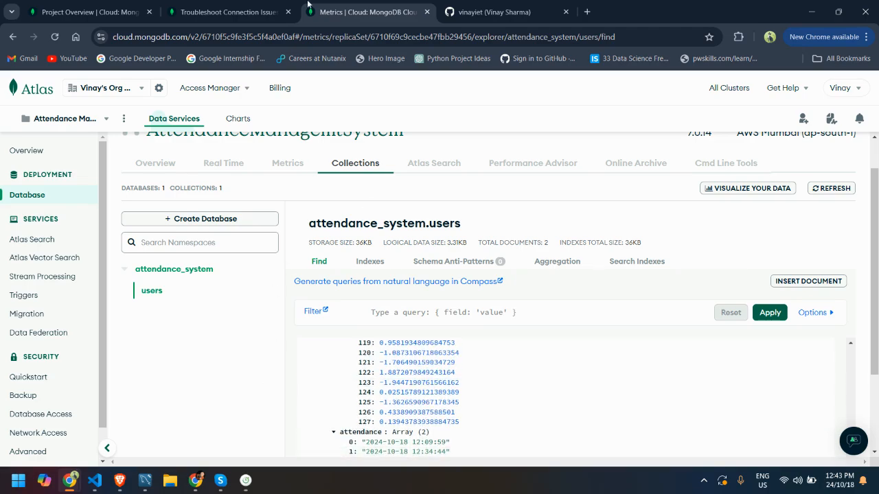
mouse_move(94, 480)
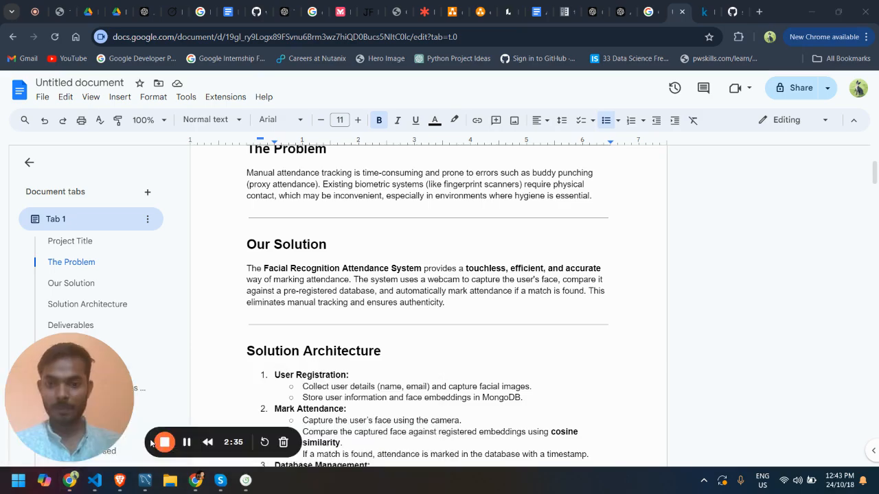
scroll("down", 3)
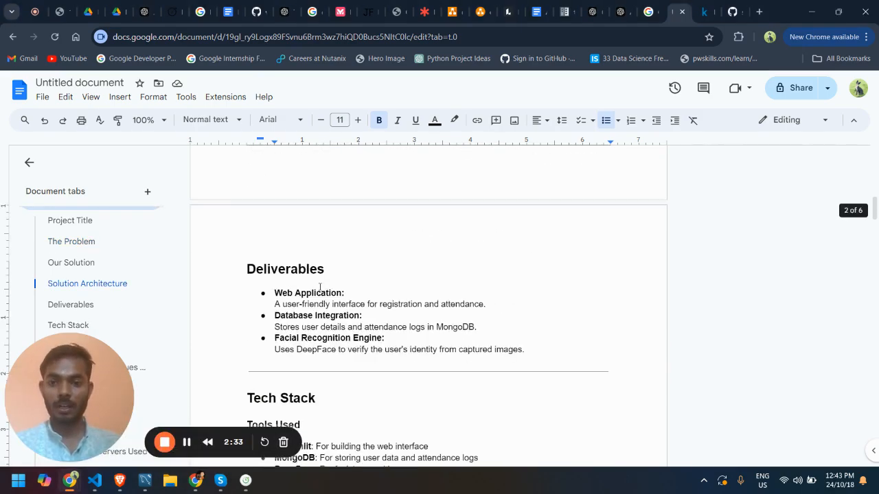
scroll("down", 3)
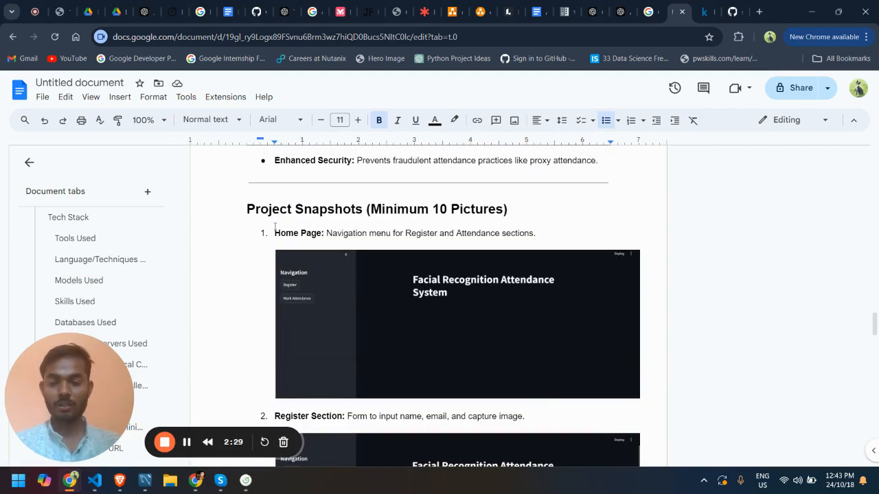
scroll("down", 3)
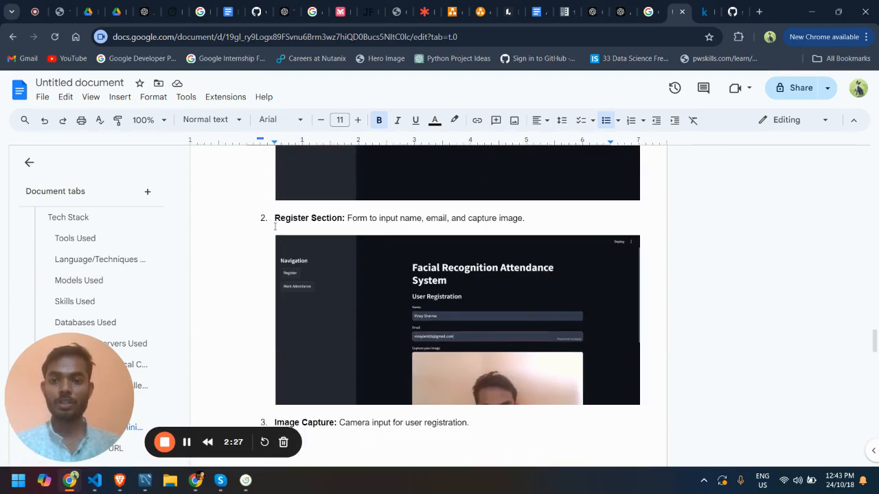
scroll("down", 3)
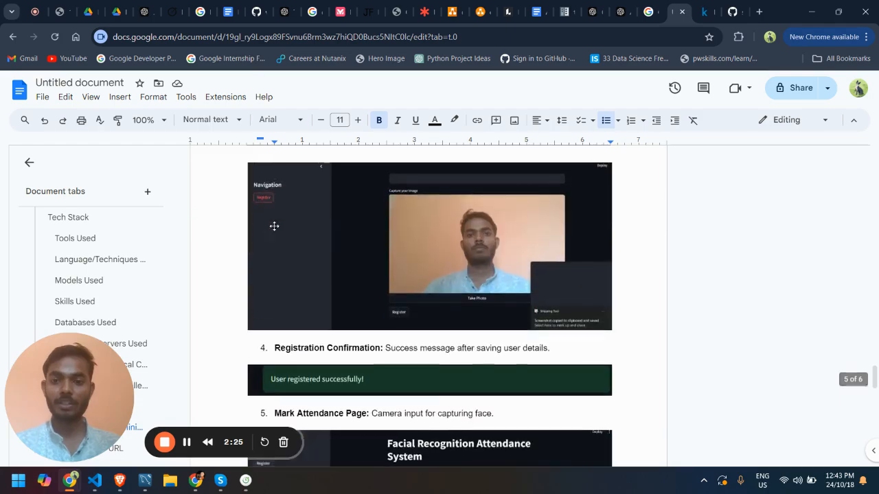
scroll("down", 3)
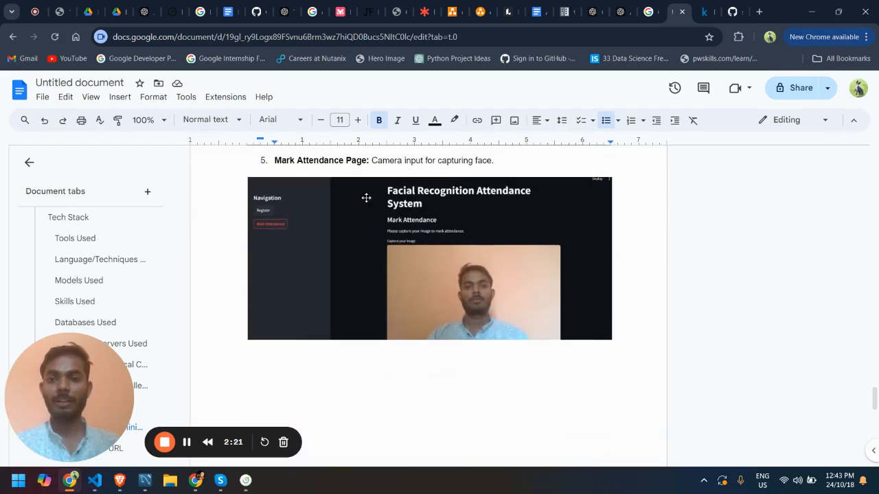
scroll("down", 3)
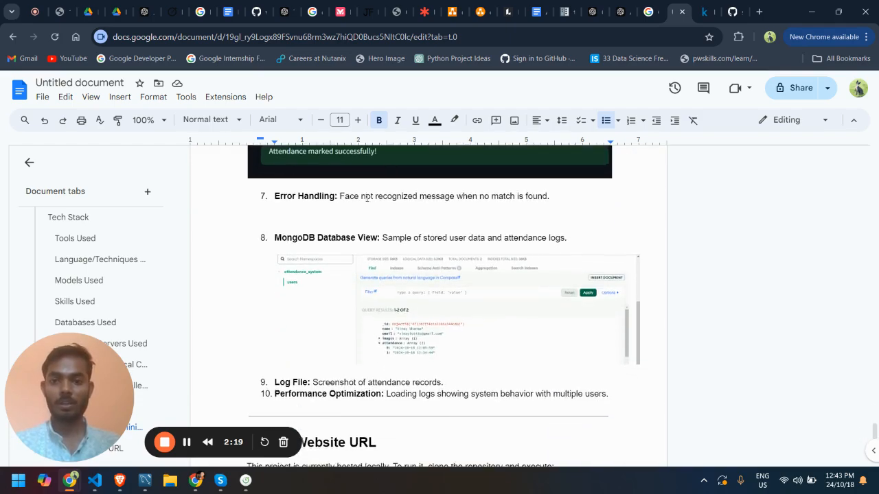
scroll("down", 3)
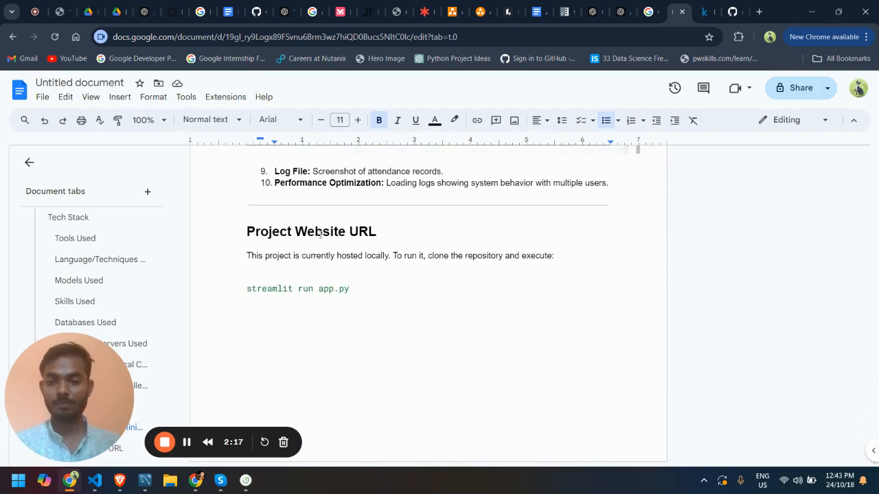